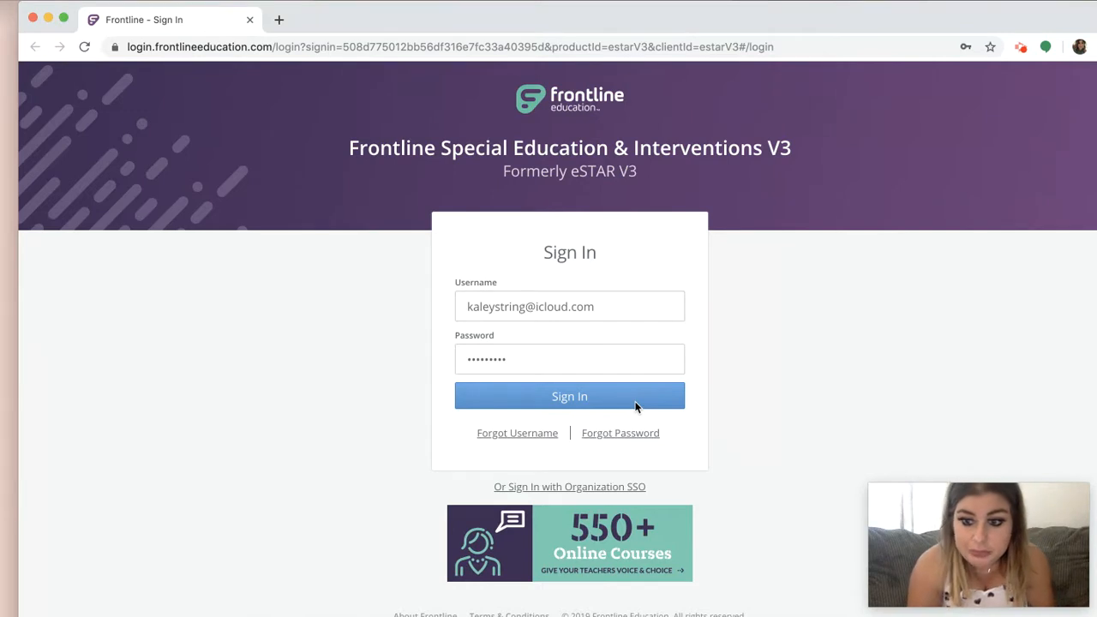
# Step: Sign in to Frontline with the filled-in username and password
pyautogui.click(569, 396)
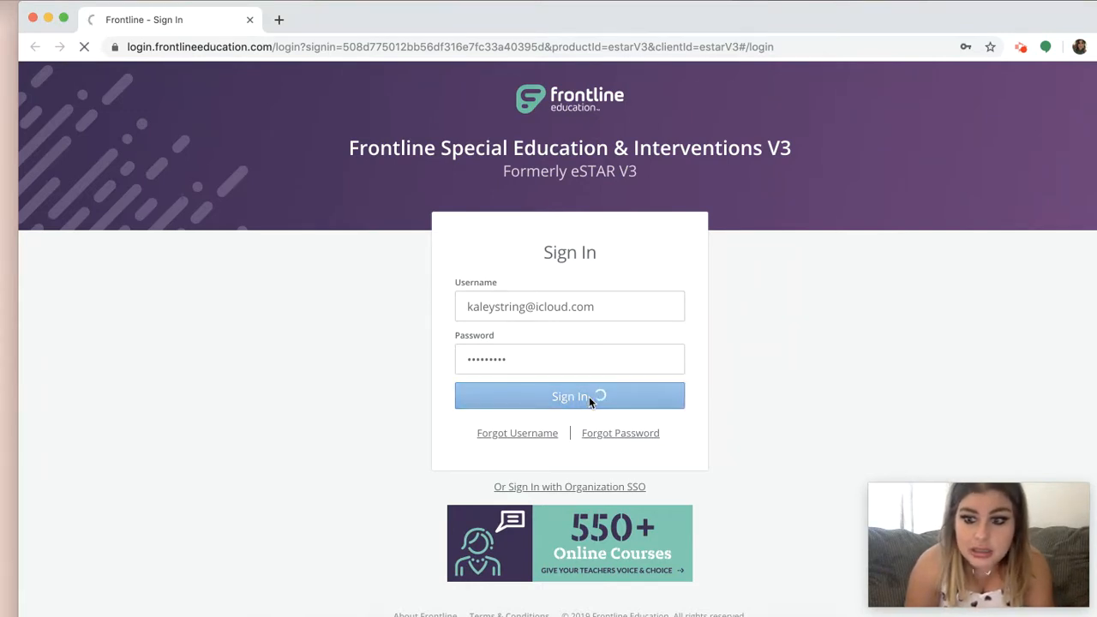
pyautogui.click(569, 394)
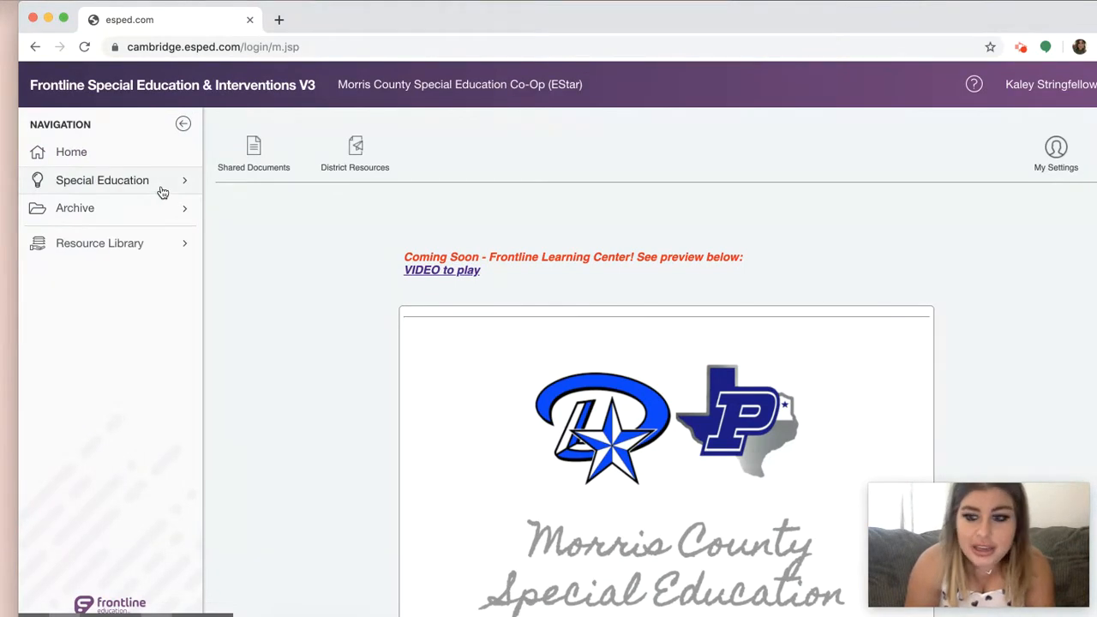
# Step: Go to Special Education > ARD Forms to reach the student search
pyautogui.click(103, 180)
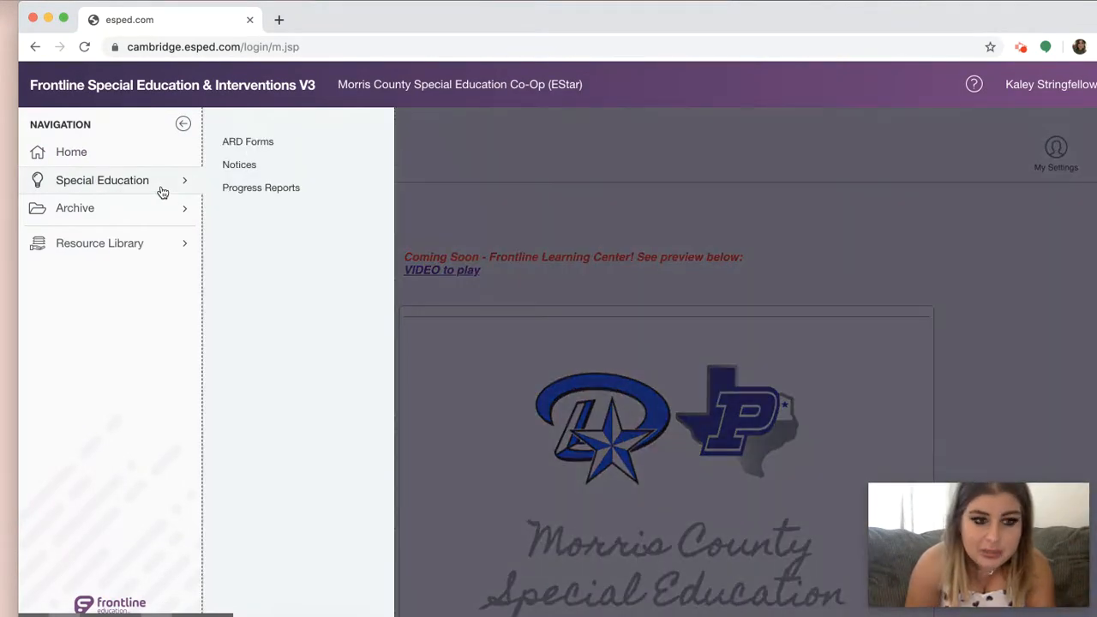
pyautogui.click(247, 141)
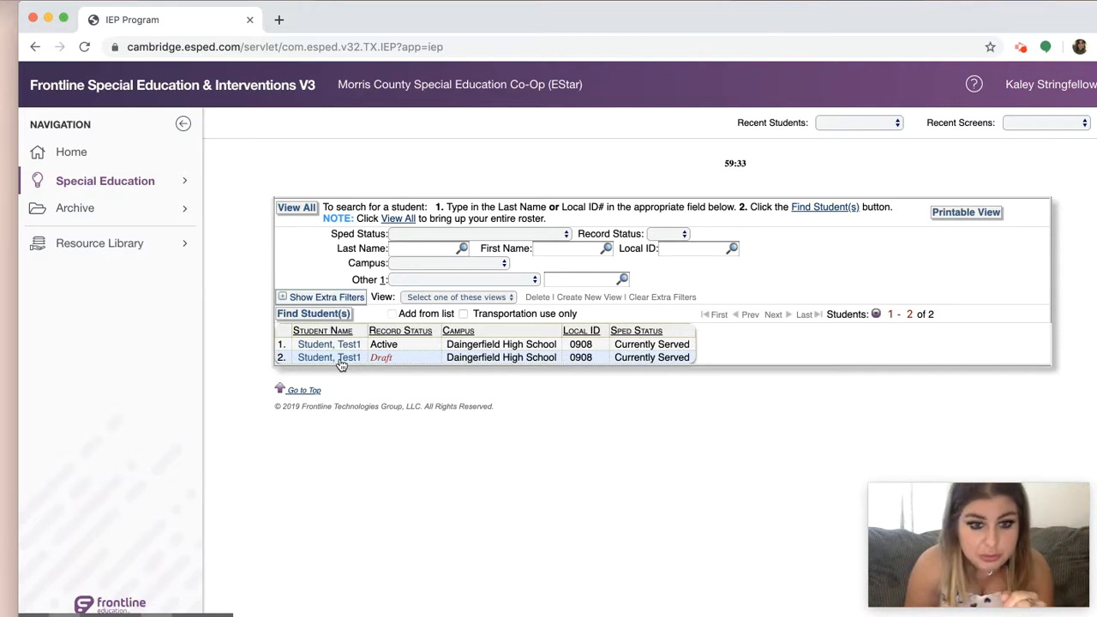
pyautogui.moveTo(341, 364)
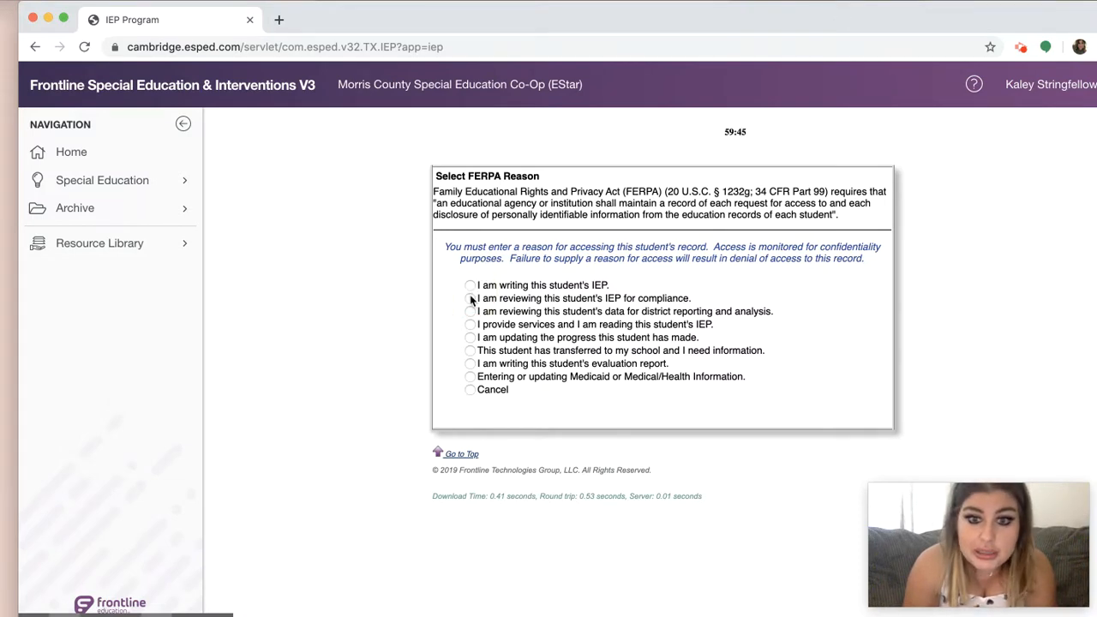
# Step: Choose 'I am reviewing this student's IEP for compliance' as the FERPA access reason
pyautogui.click(470, 298)
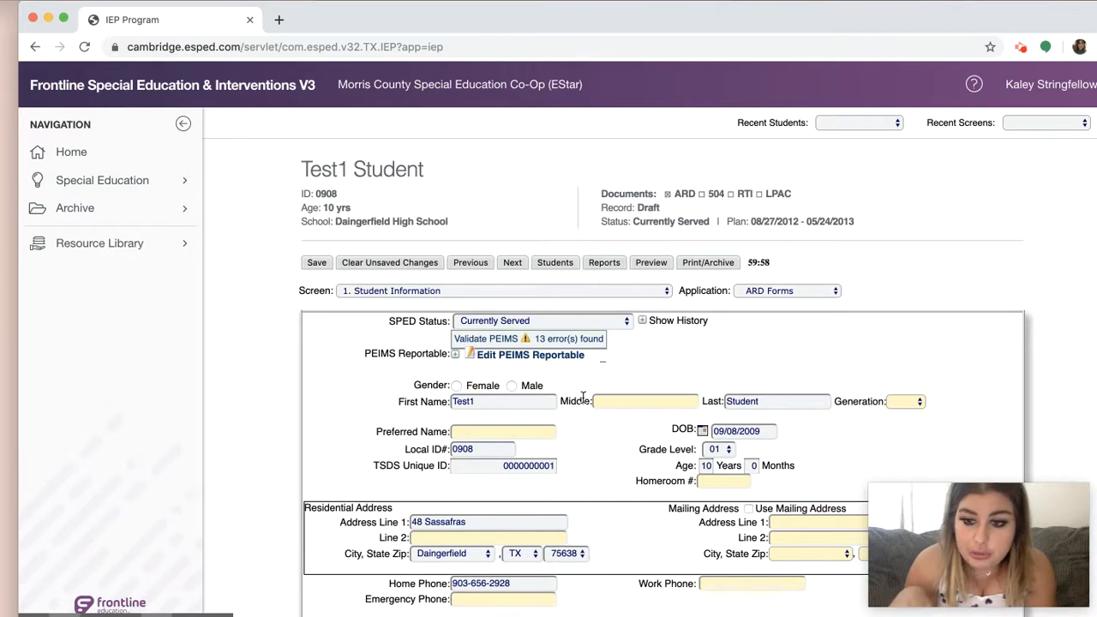
pyautogui.moveTo(665, 324)
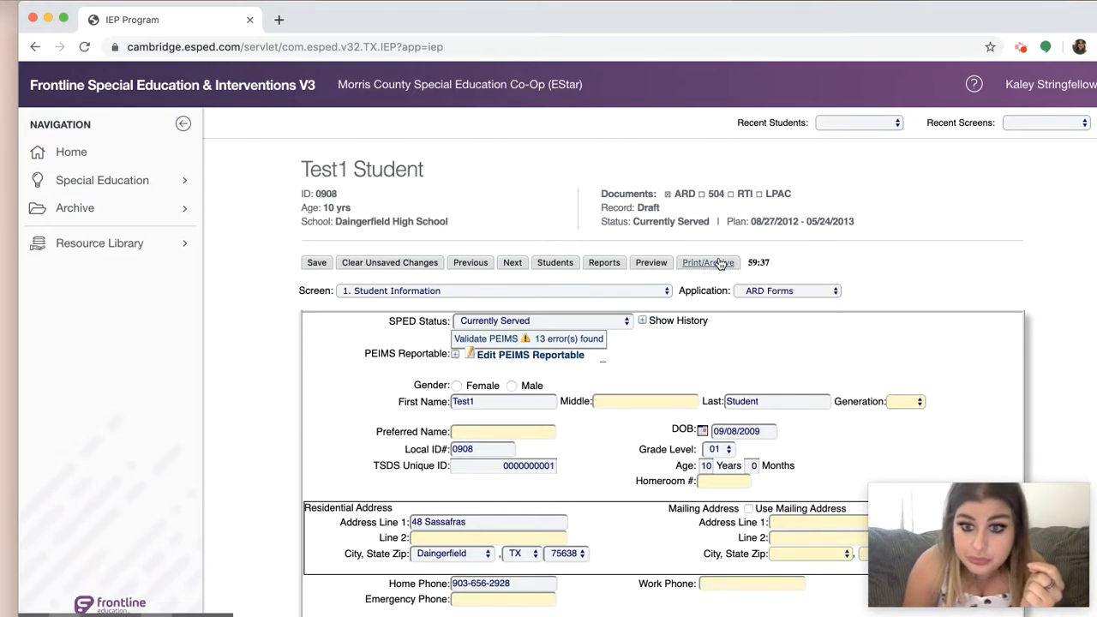
# Step: From Print/Archive, pick the Accommodations report in the Report List
pyautogui.click(708, 263)
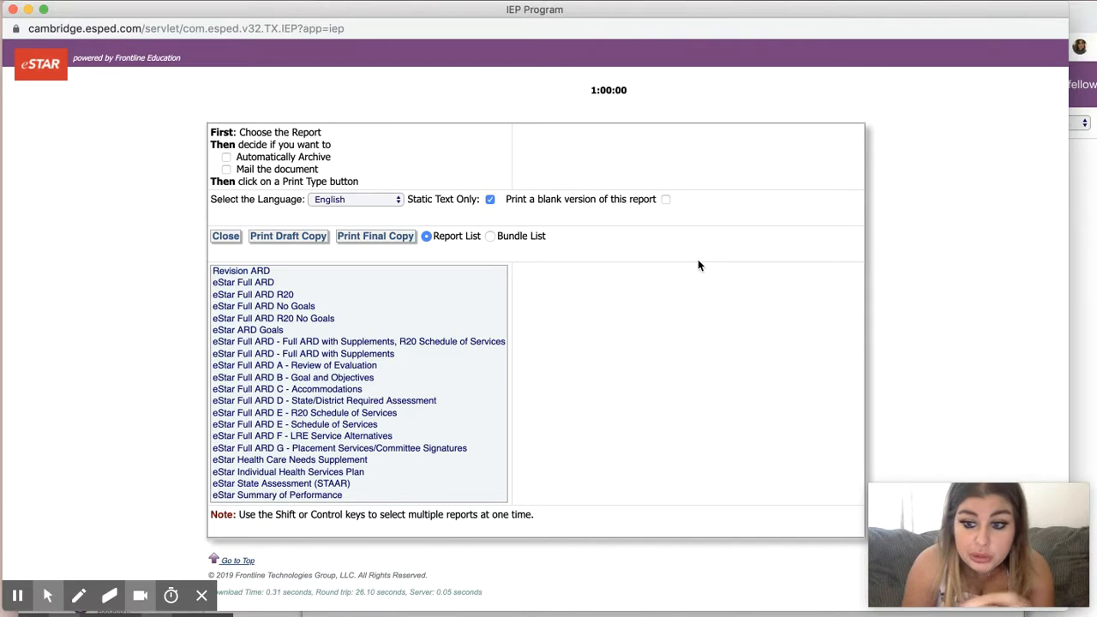
pyautogui.scroll(-3)
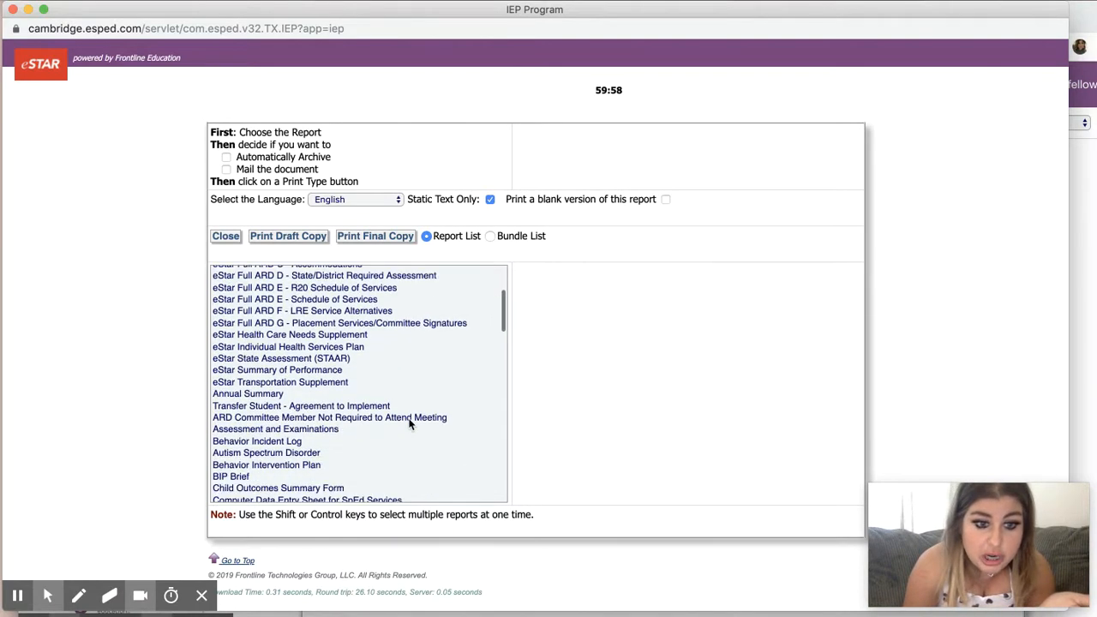
pyautogui.scroll(-3)
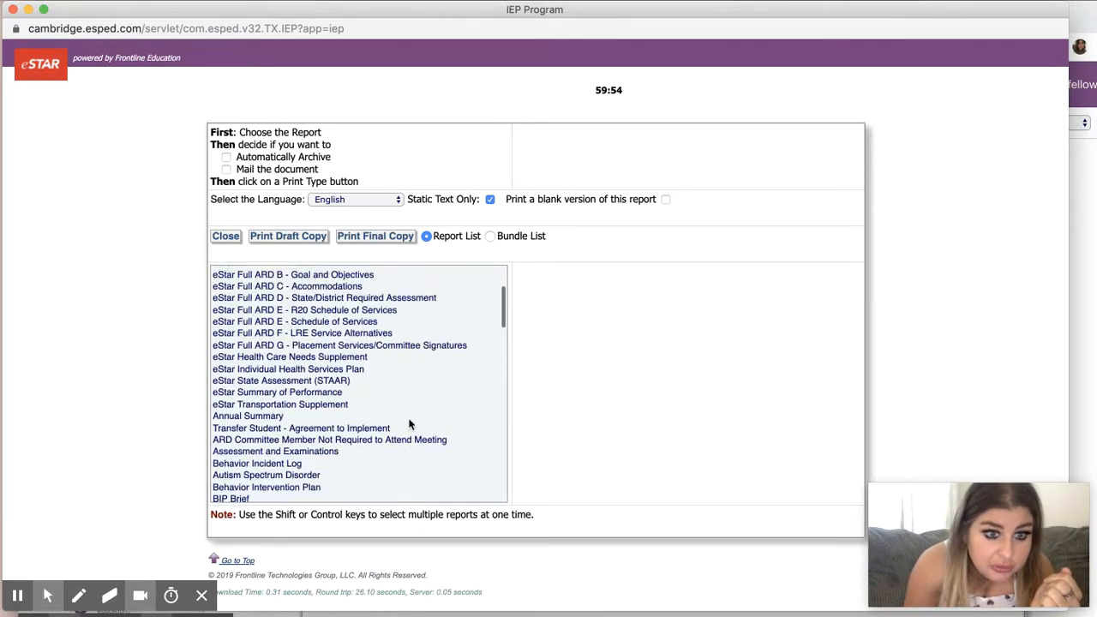
pyautogui.scroll(-3)
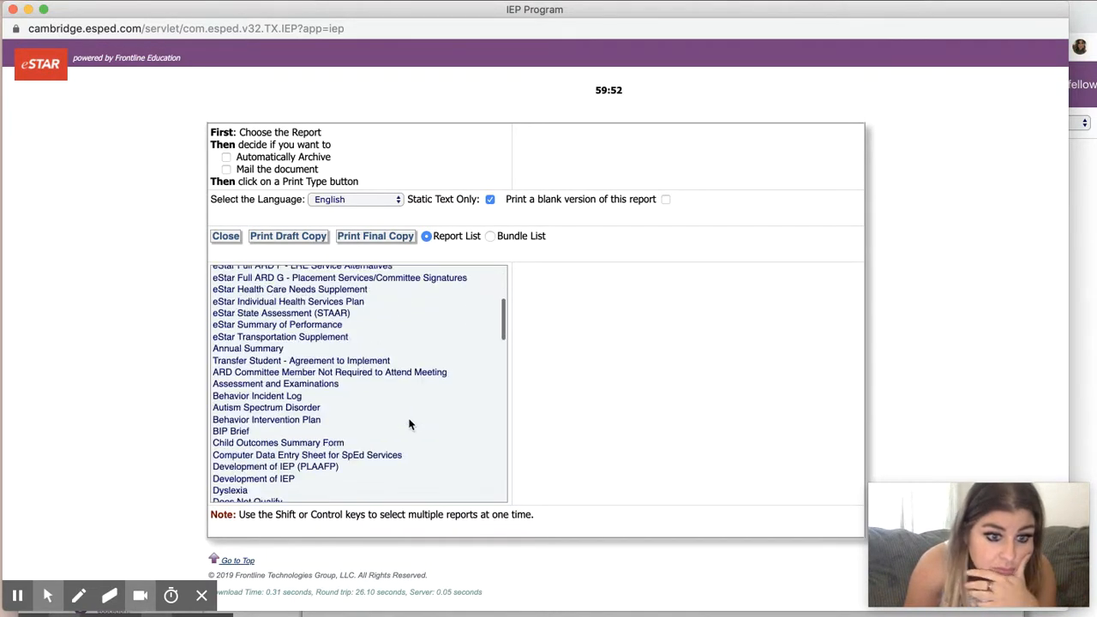
pyautogui.scroll(-3)
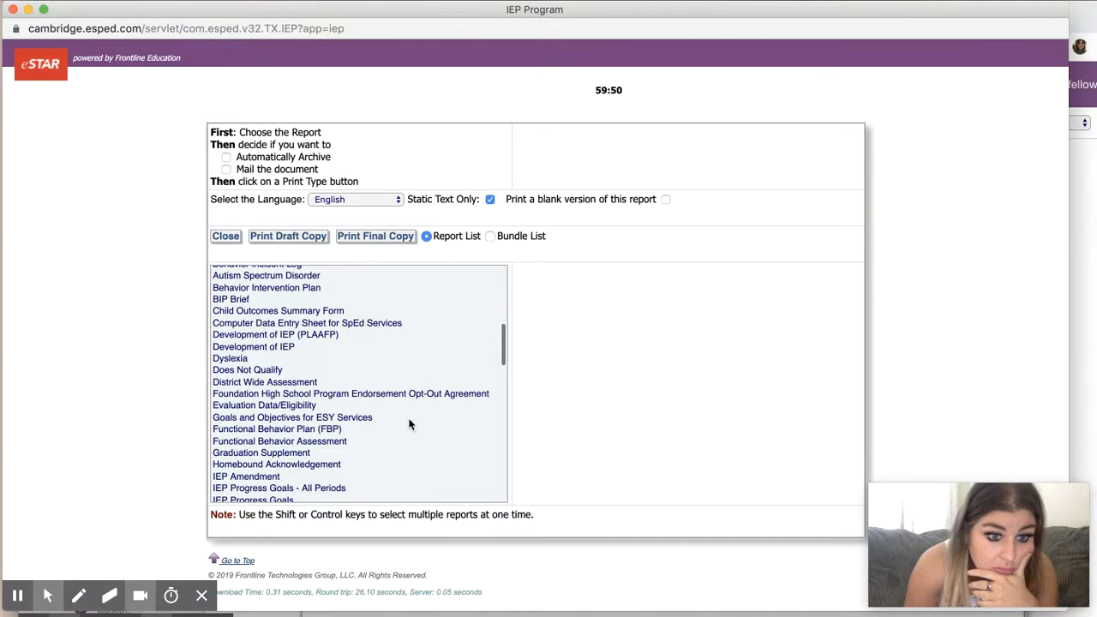
pyautogui.scroll(-3)
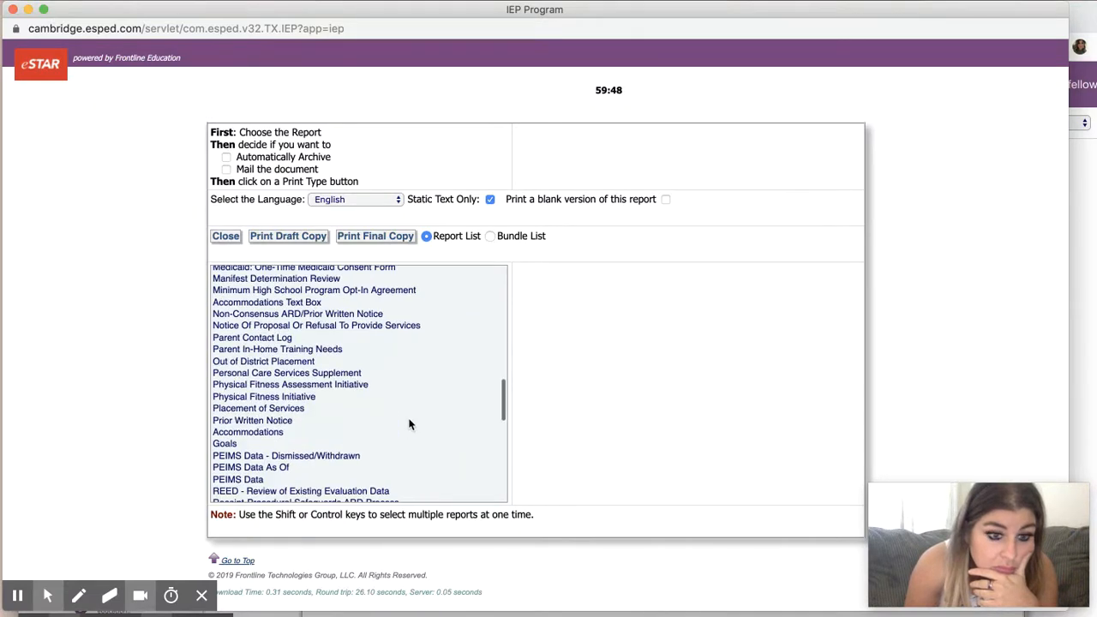
pyautogui.click(247, 422)
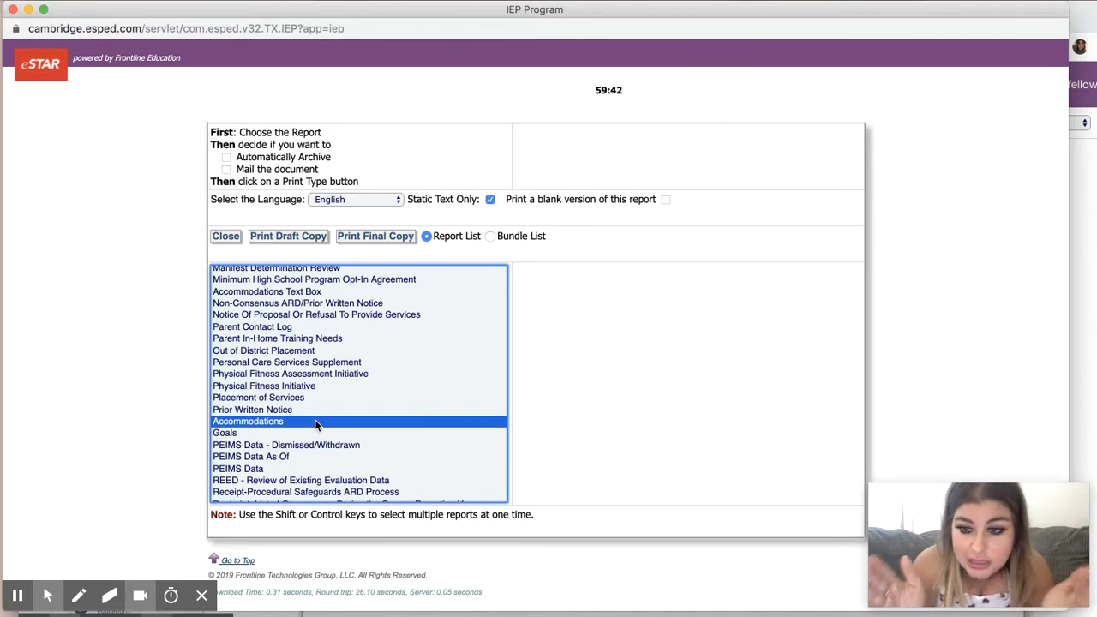
pyautogui.moveTo(224, 432)
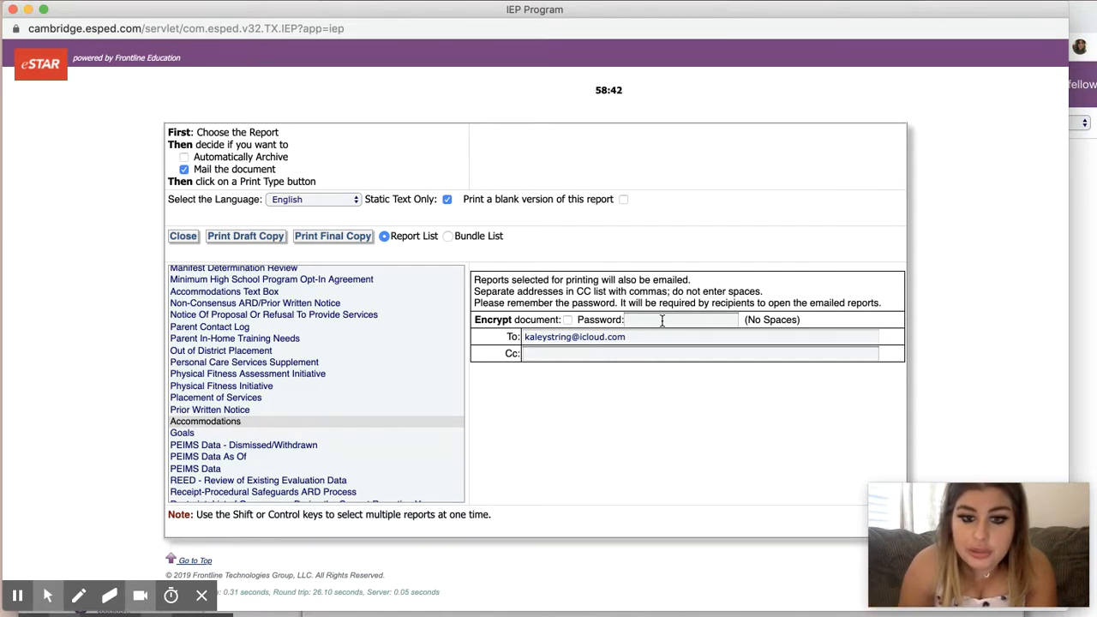
pyautogui.moveTo(660, 335)
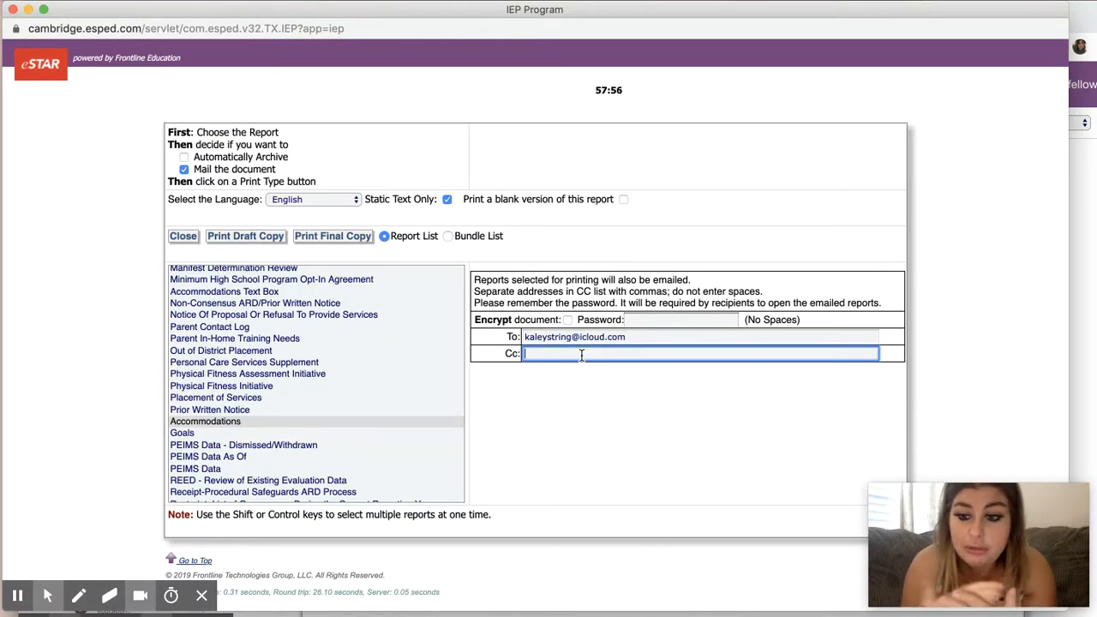
pyautogui.moveTo(590, 353)
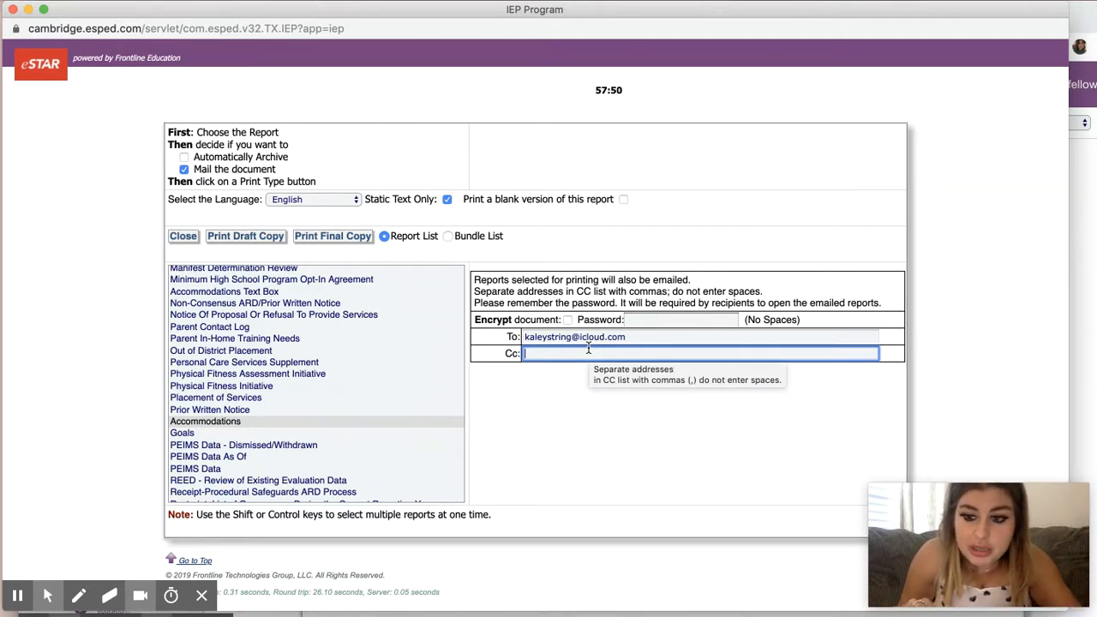
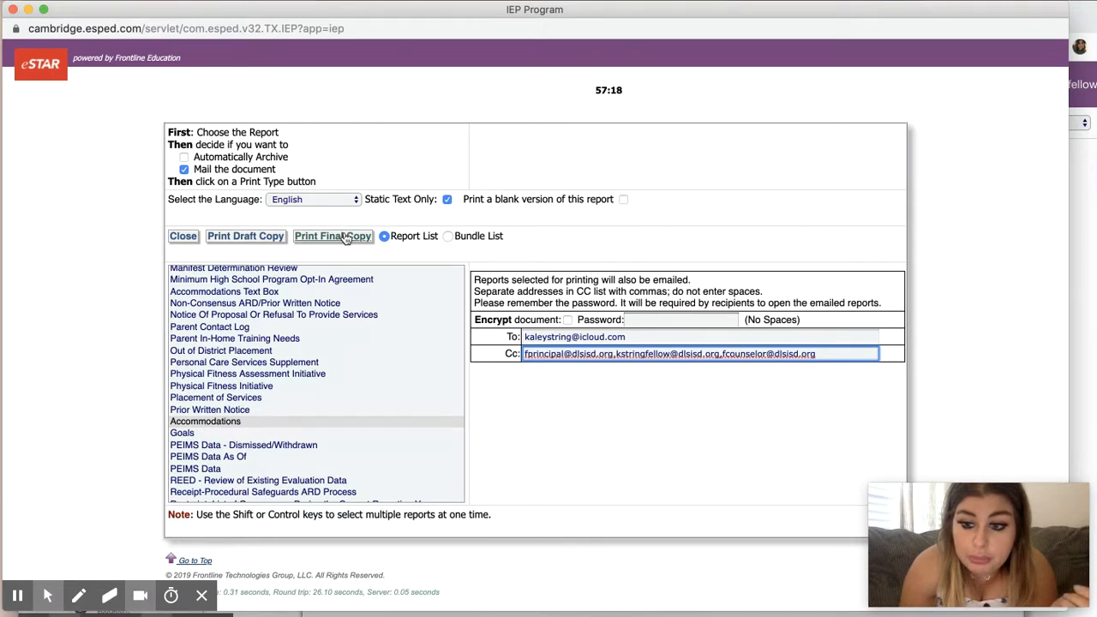
pyautogui.moveTo(346, 240)
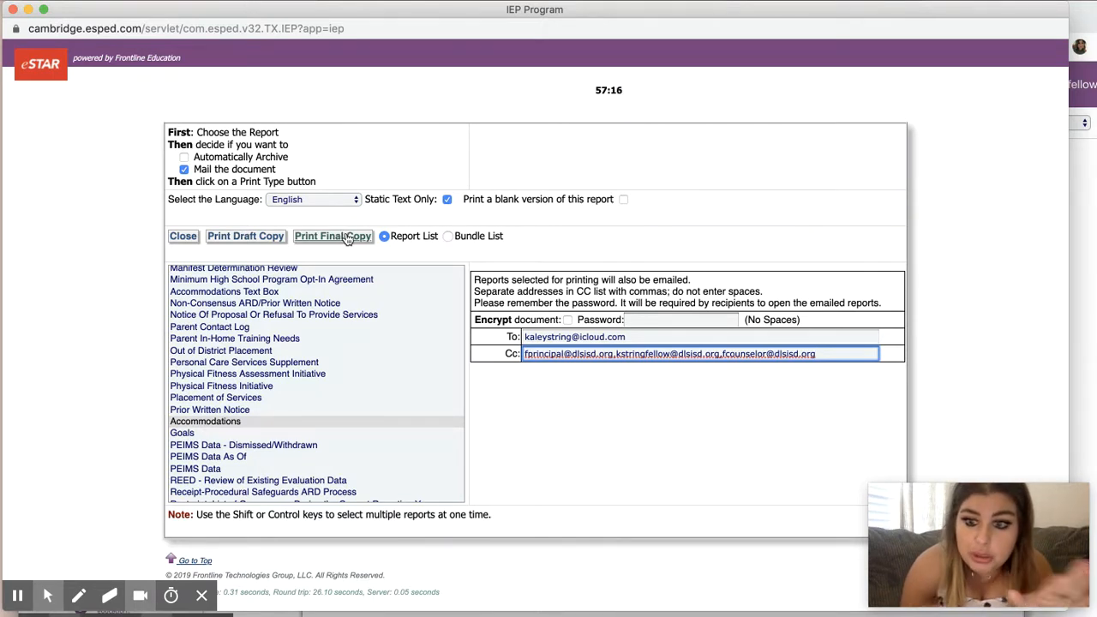
# Step: Produce and email the final copy of the Accommodations report via Print Final Copy
pyautogui.click(333, 237)
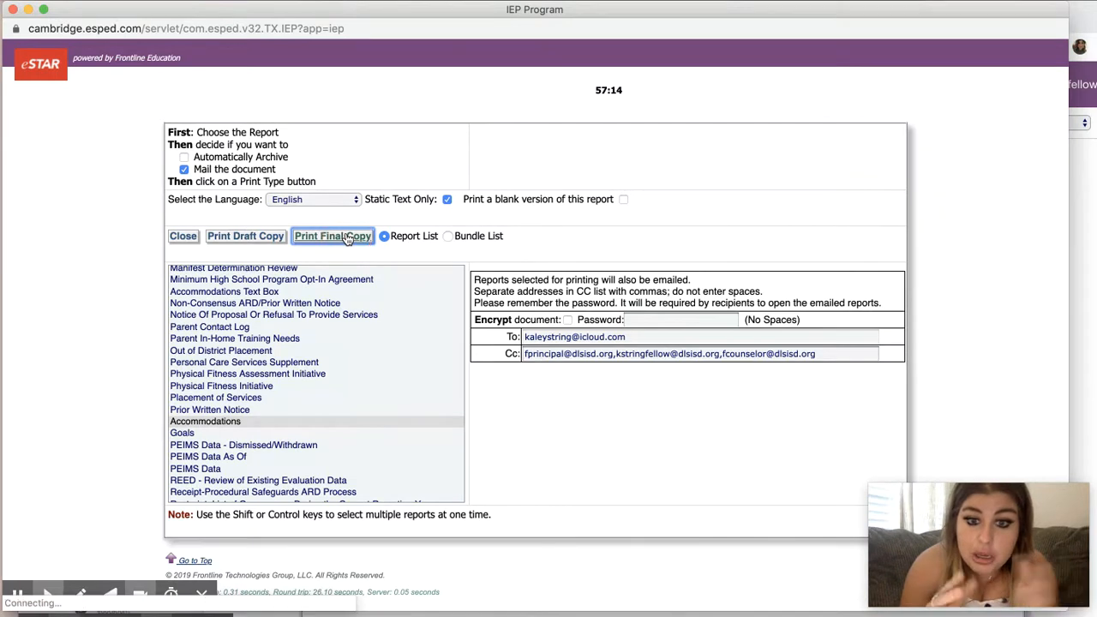
pyautogui.click(332, 237)
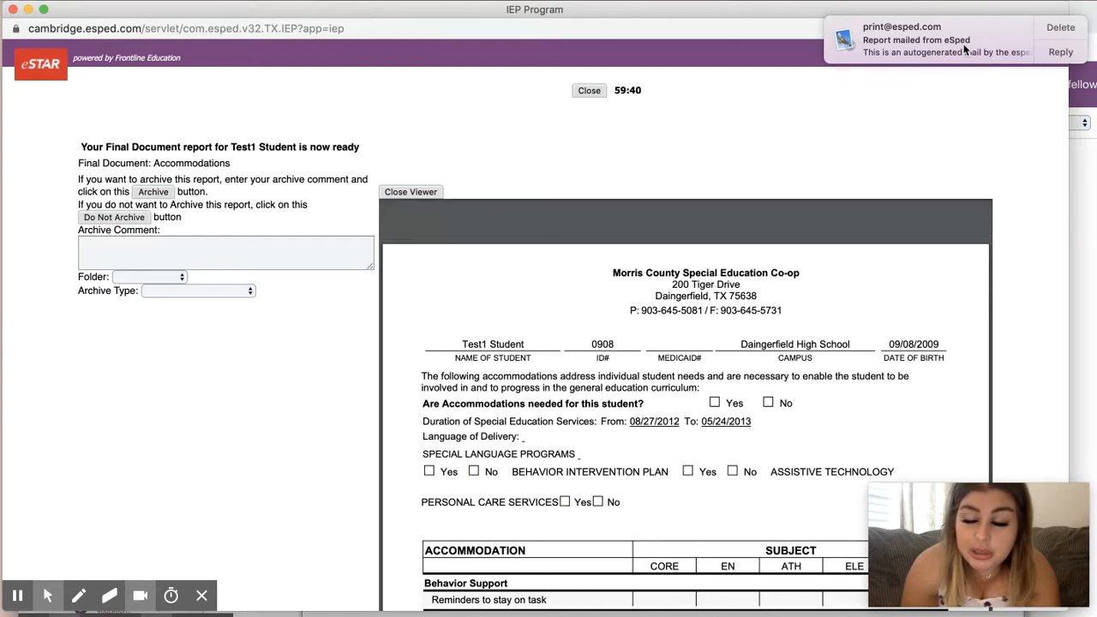
# Step: View the 'Report mailed from eSped' message in Apple Mail and inspect the first Cc recipient
pyautogui.click(929, 40)
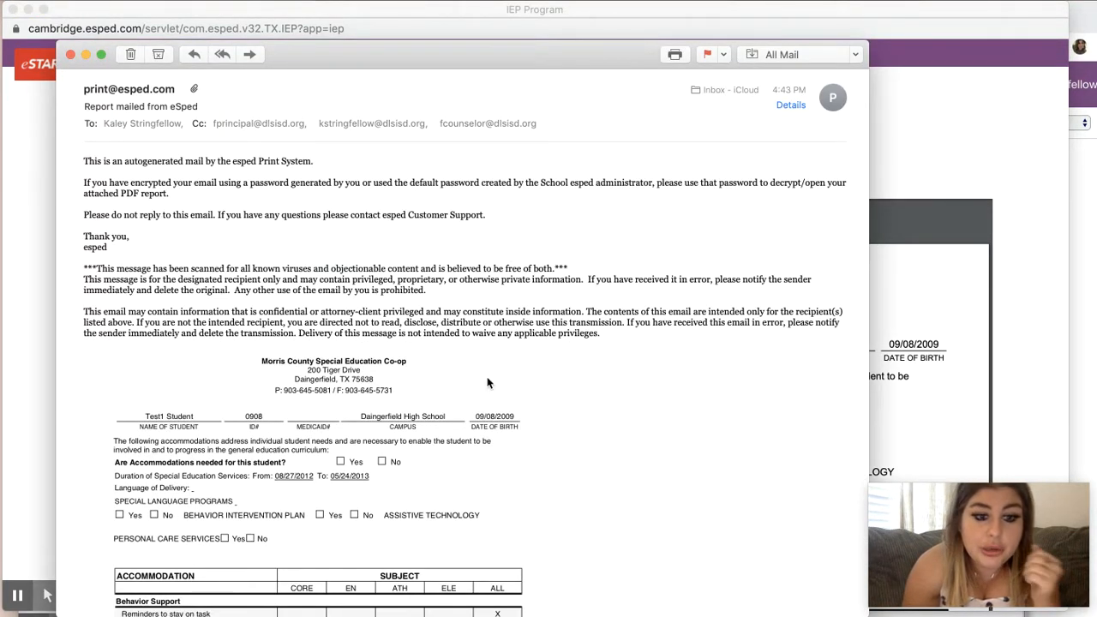
pyautogui.scroll(-3)
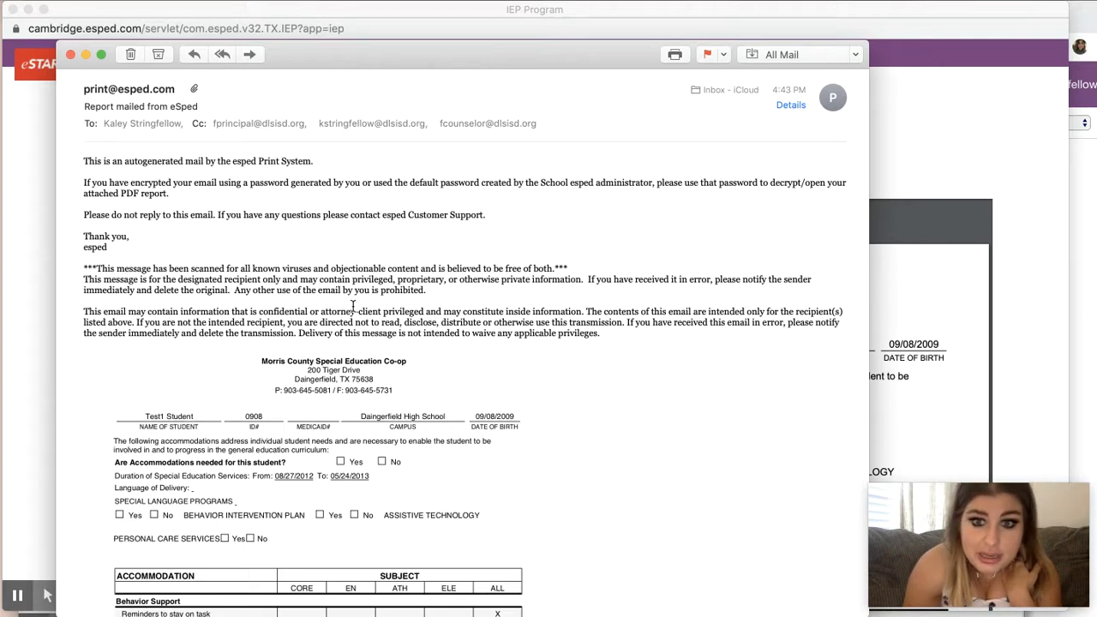
pyautogui.moveTo(233, 213)
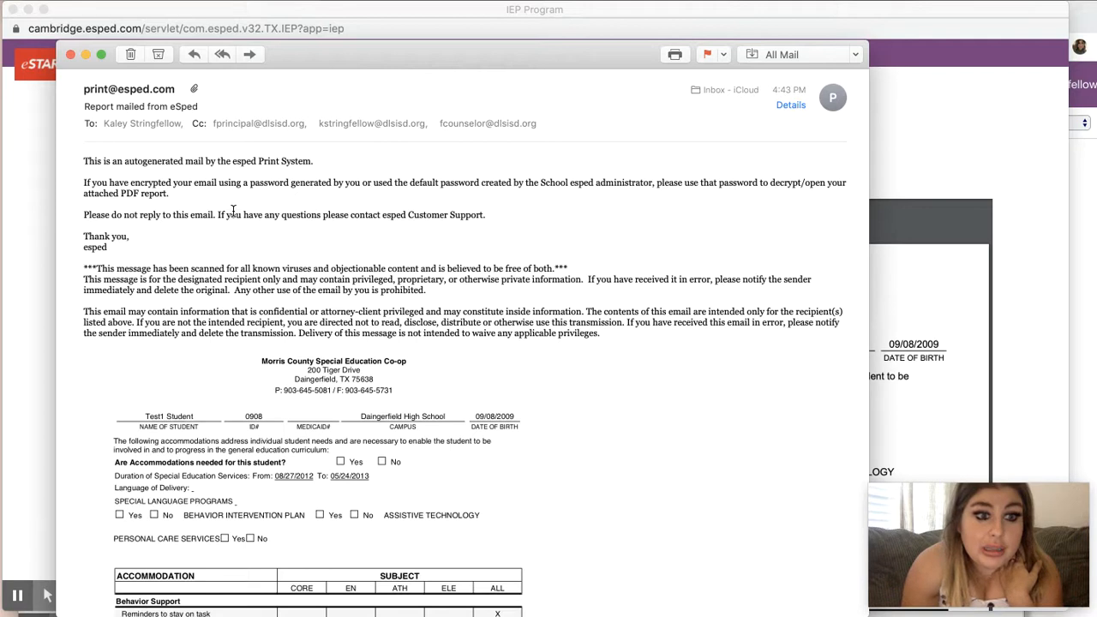
pyautogui.moveTo(288, 216)
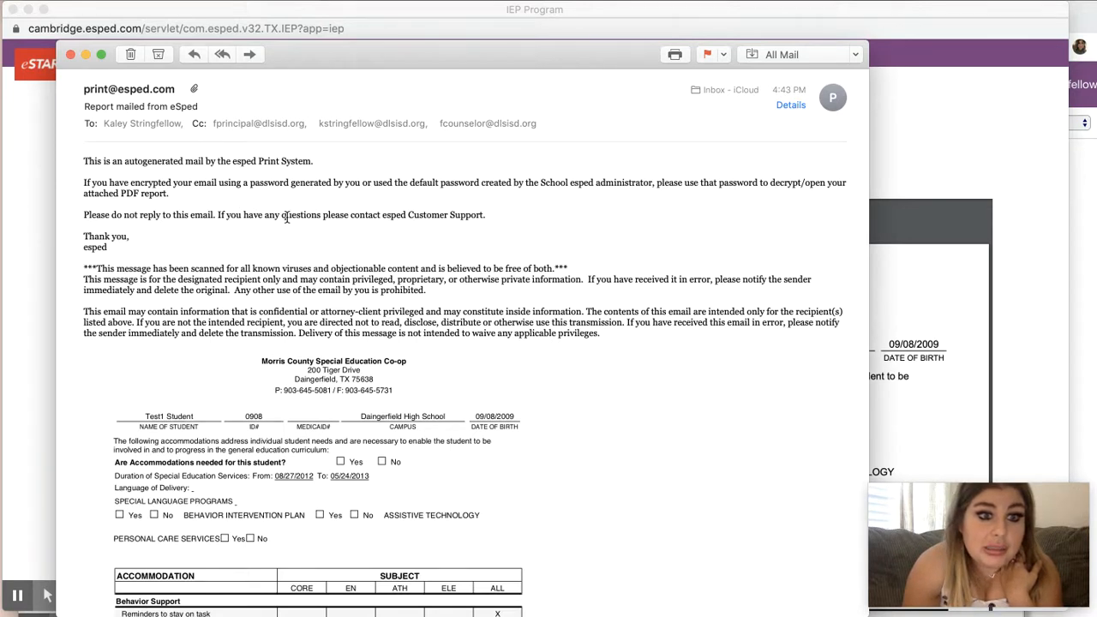
pyautogui.click(144, 123)
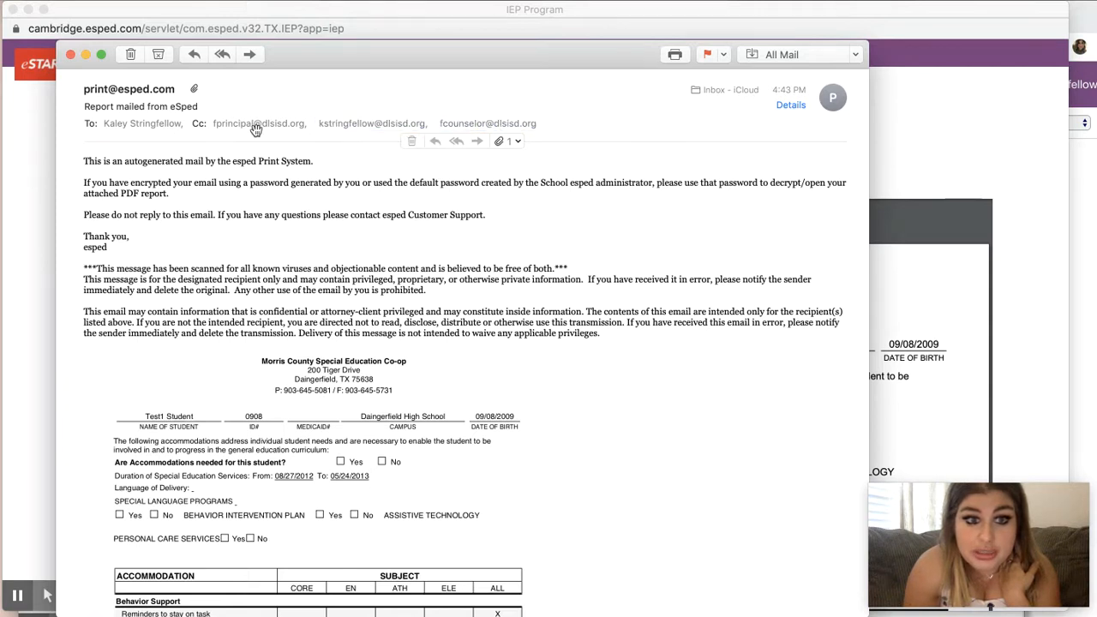
pyautogui.click(257, 123)
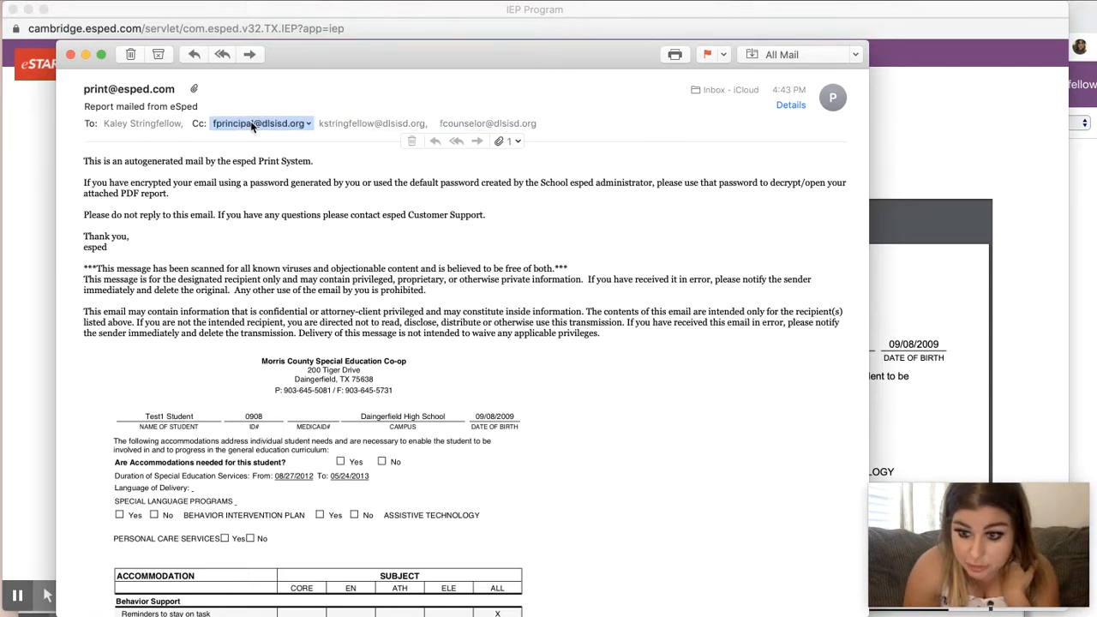